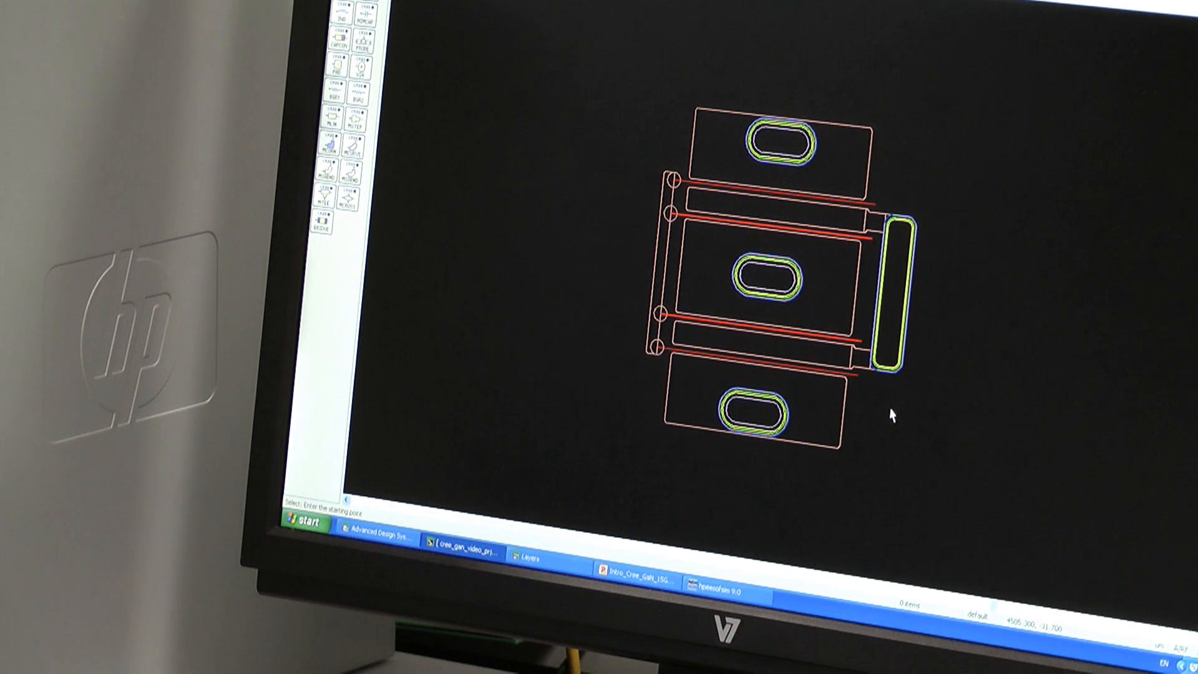
mouse_move(691, 206)
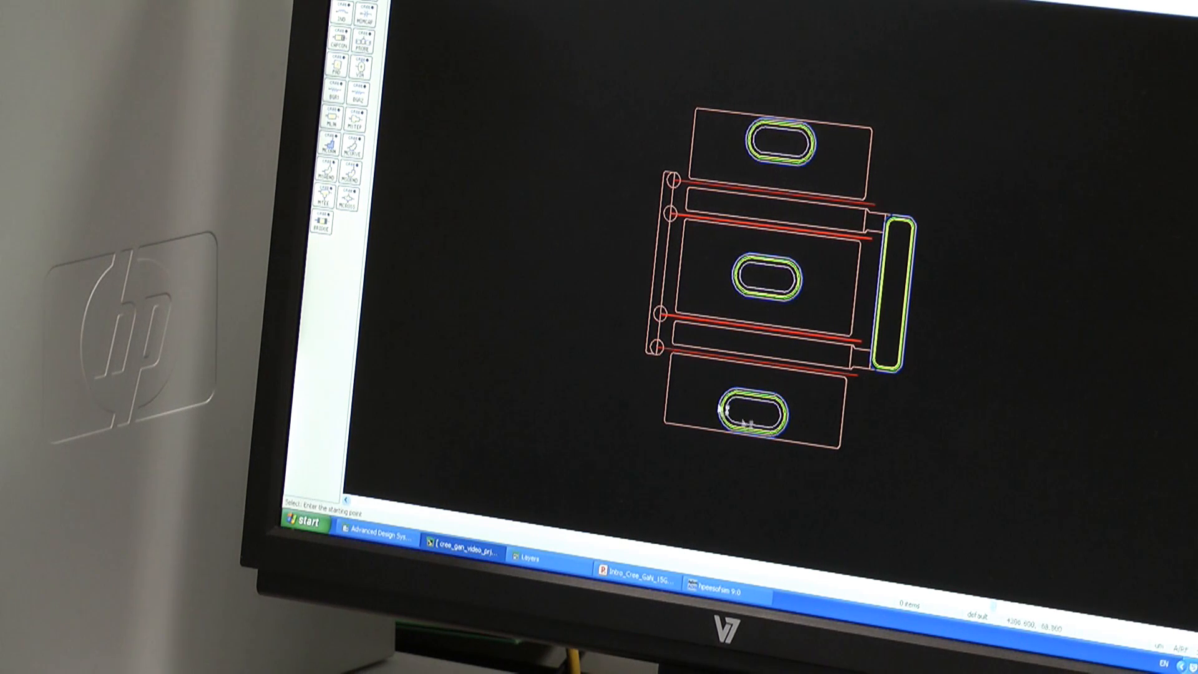
mouse_move(882, 409)
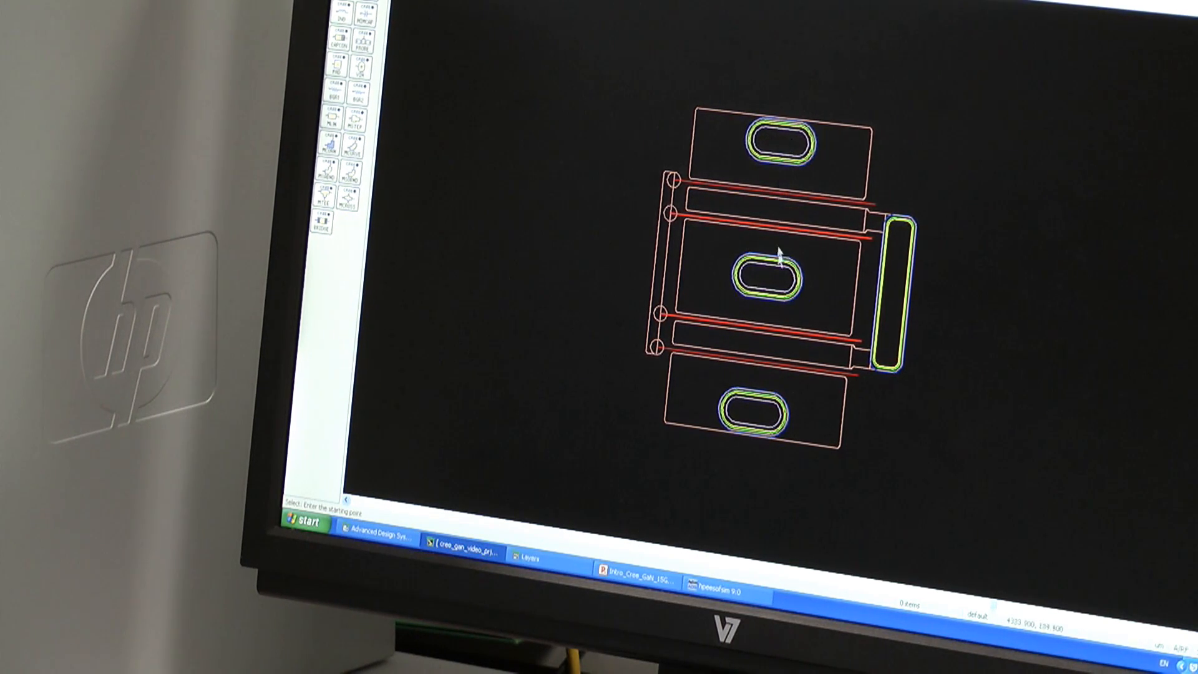
mouse_move(910, 428)
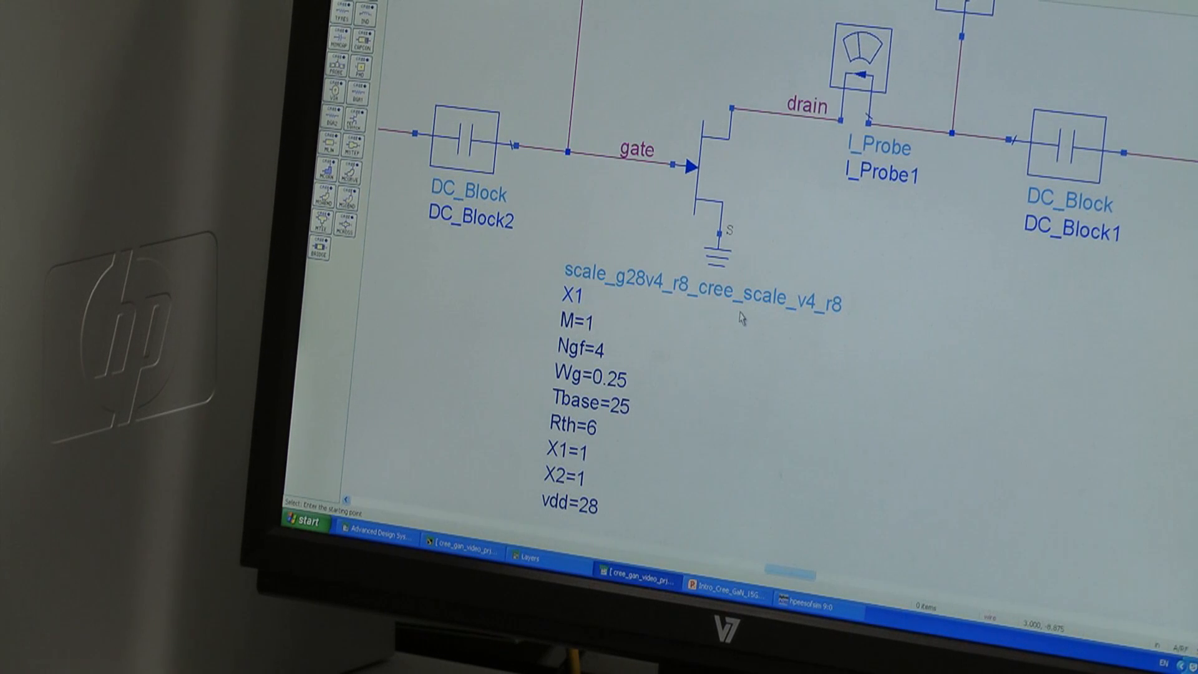
mouse_move(601, 413)
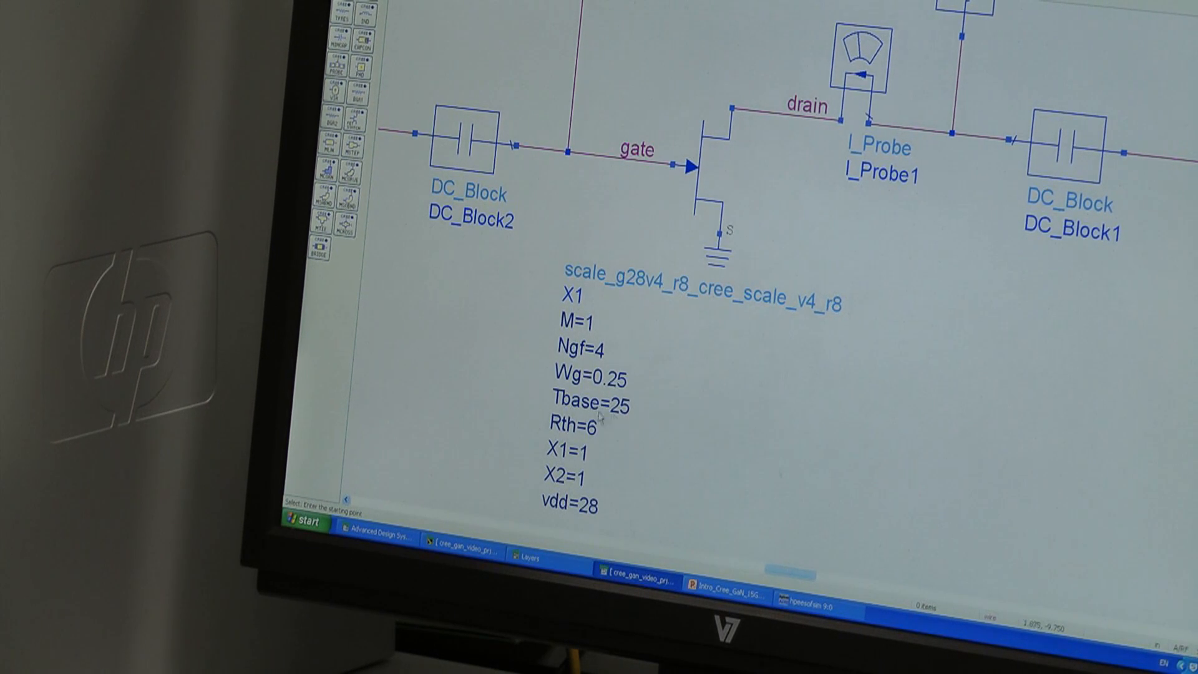
mouse_move(608, 417)
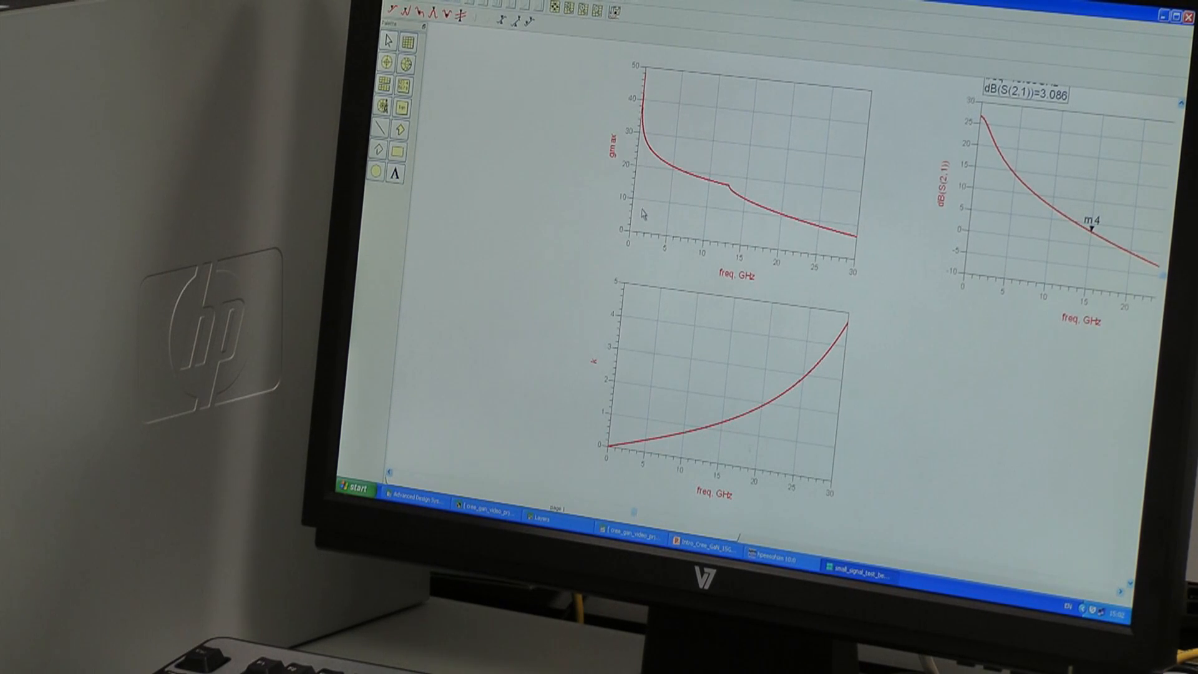
mouse_move(671, 381)
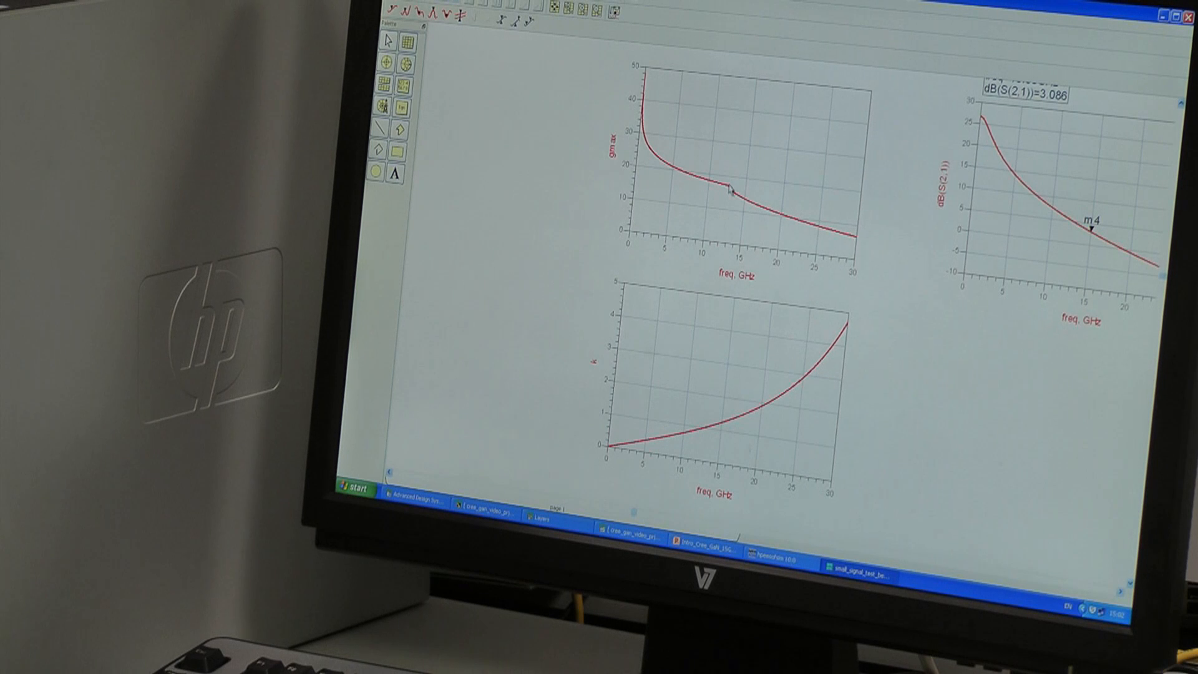
mouse_move(701, 445)
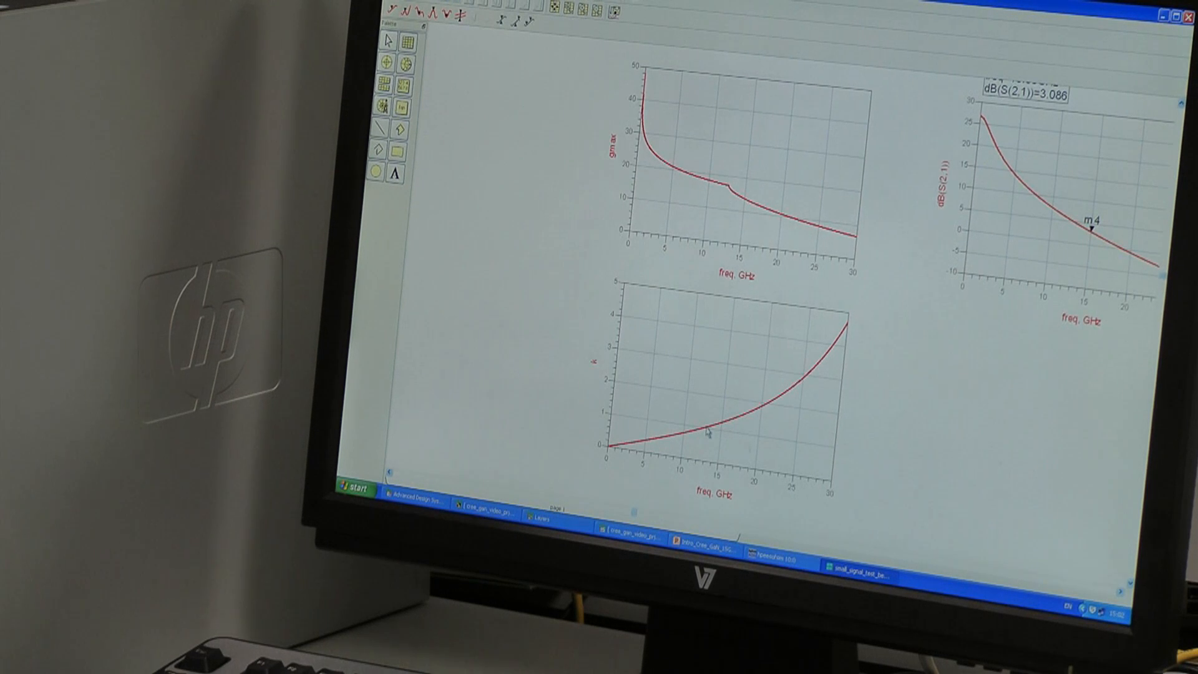
mouse_move(730, 196)
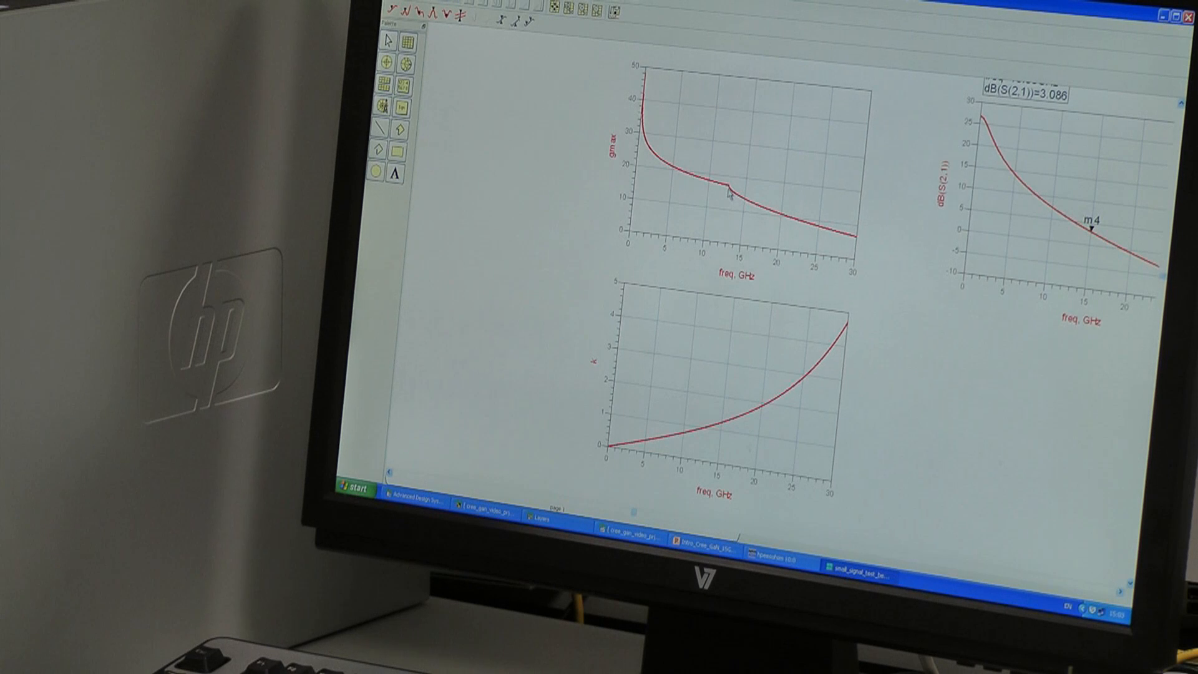
mouse_move(748, 214)
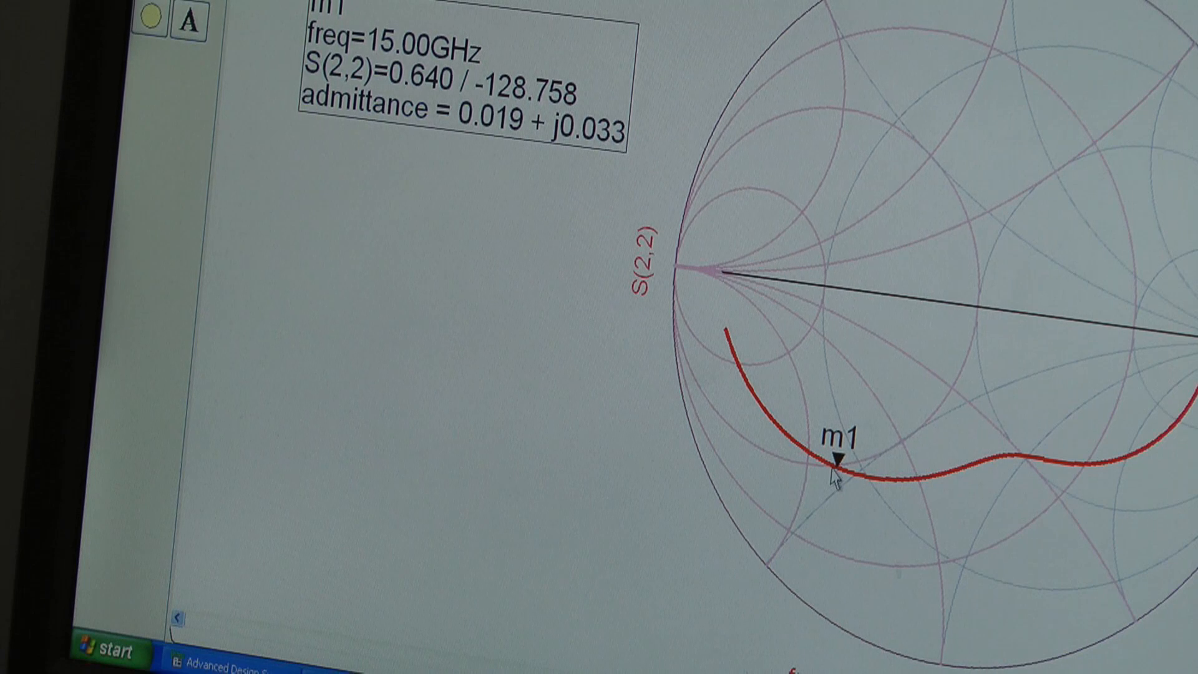
mouse_move(982, 320)
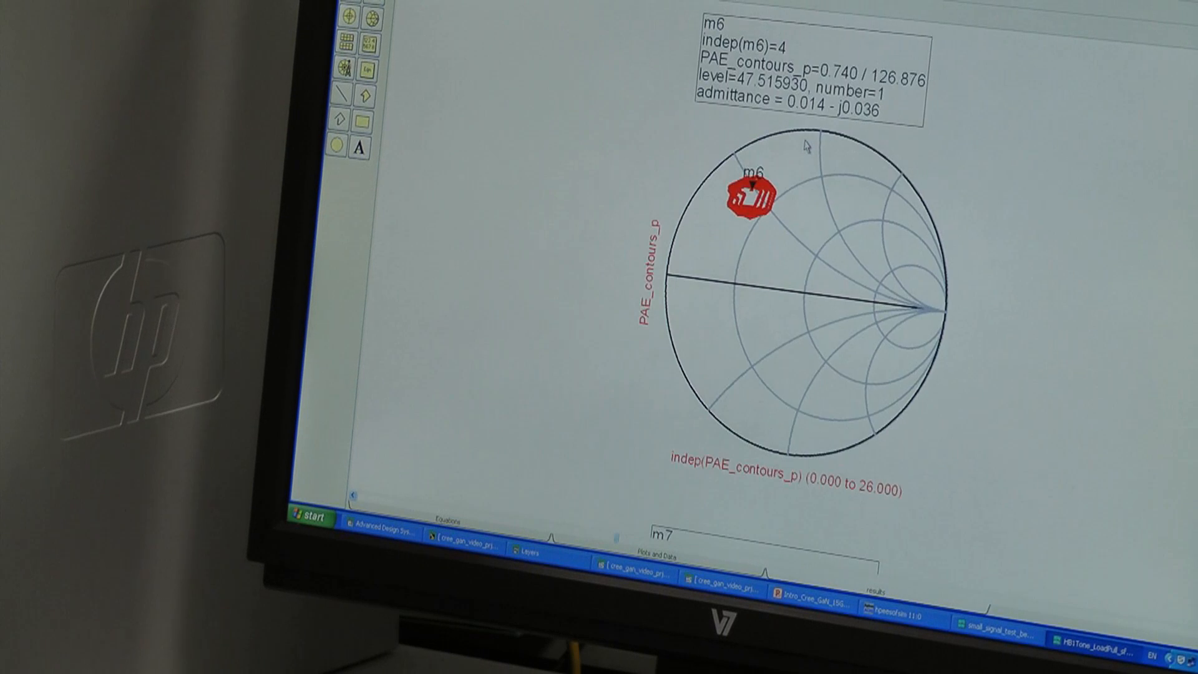
mouse_move(722, 226)
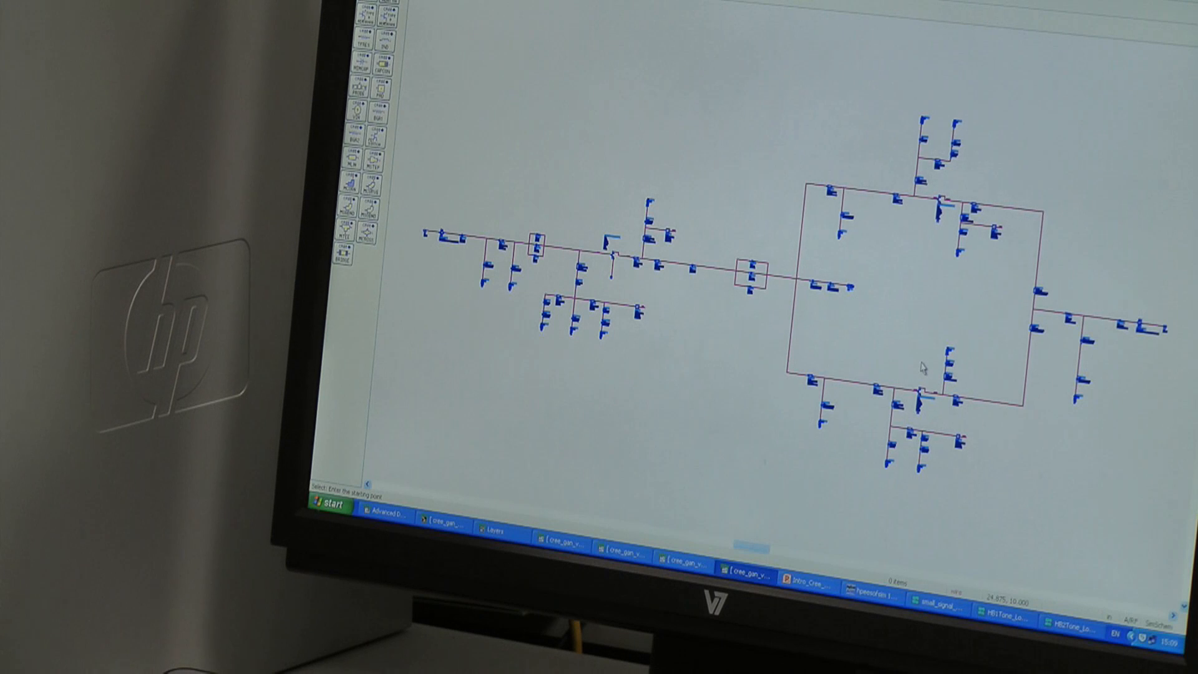
mouse_move(1065, 364)
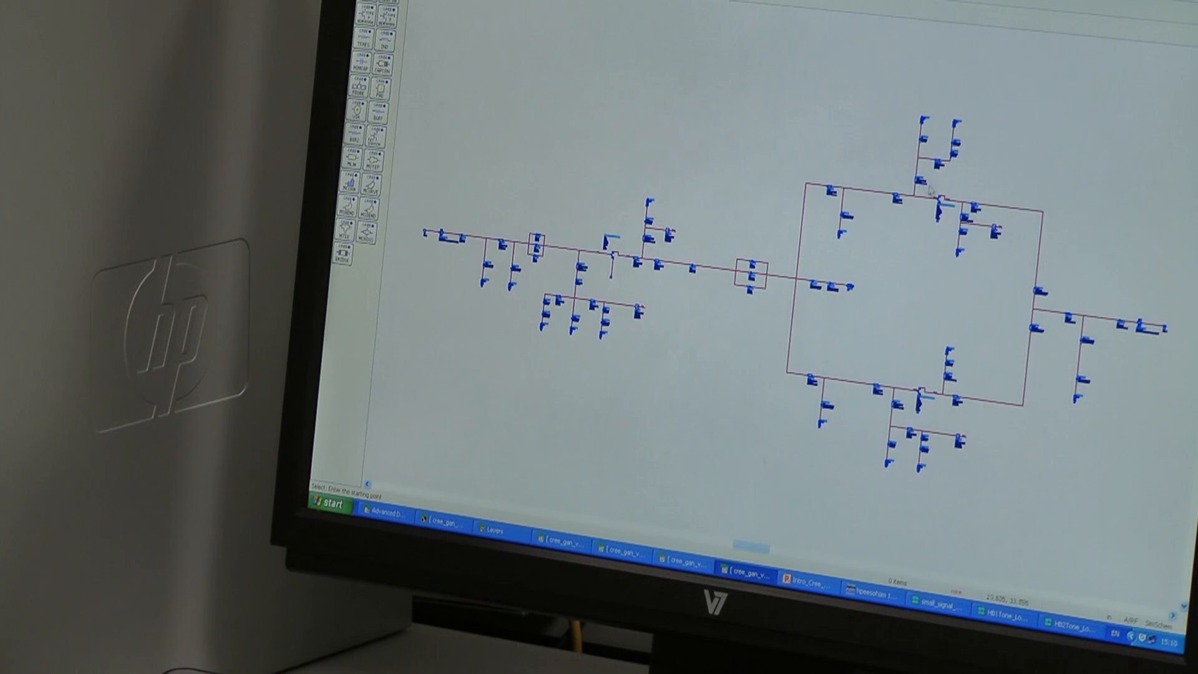
mouse_move(925, 471)
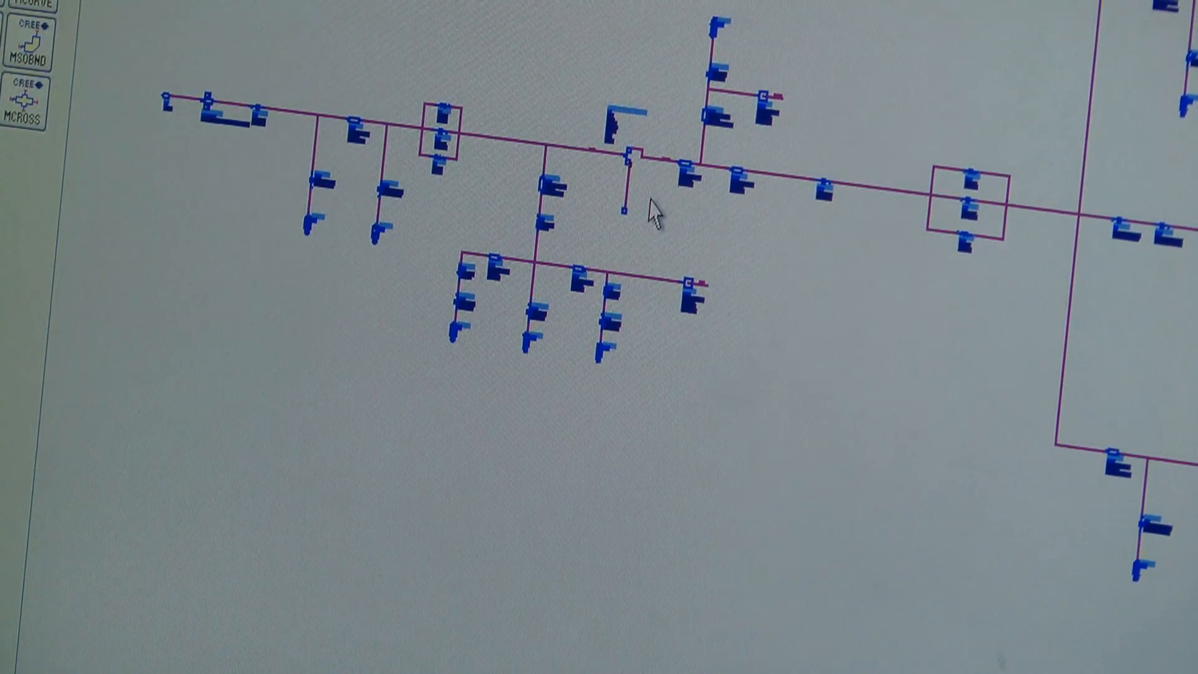
mouse_move(714, 210)
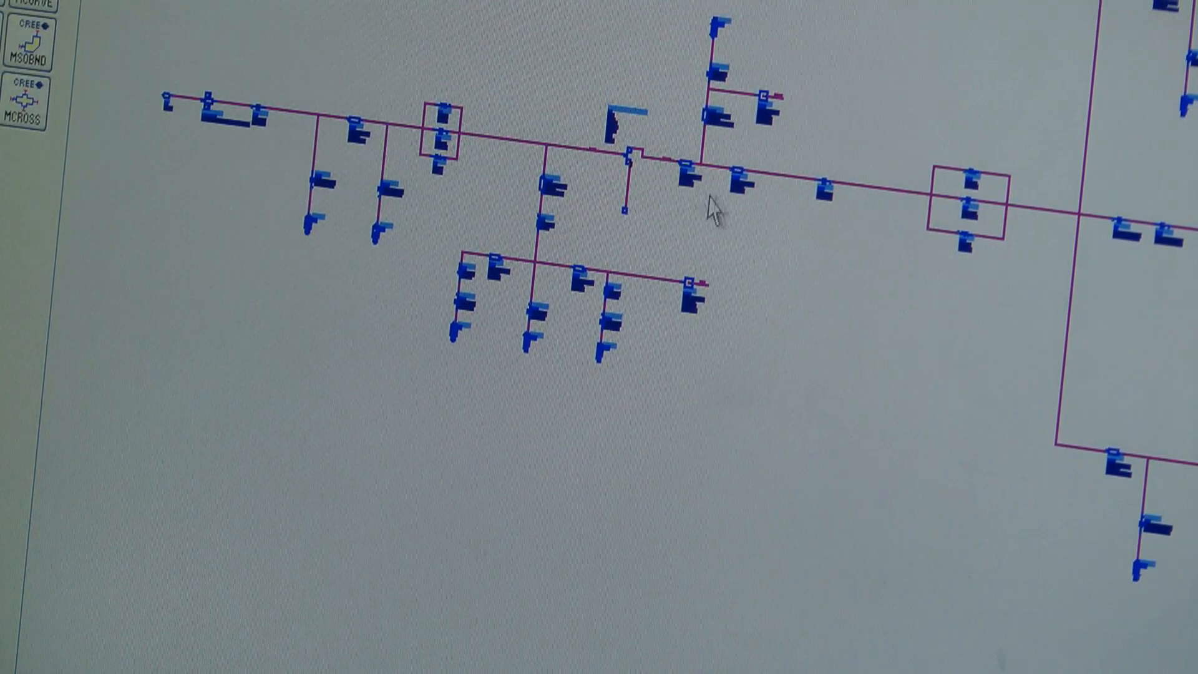
mouse_move(676, 404)
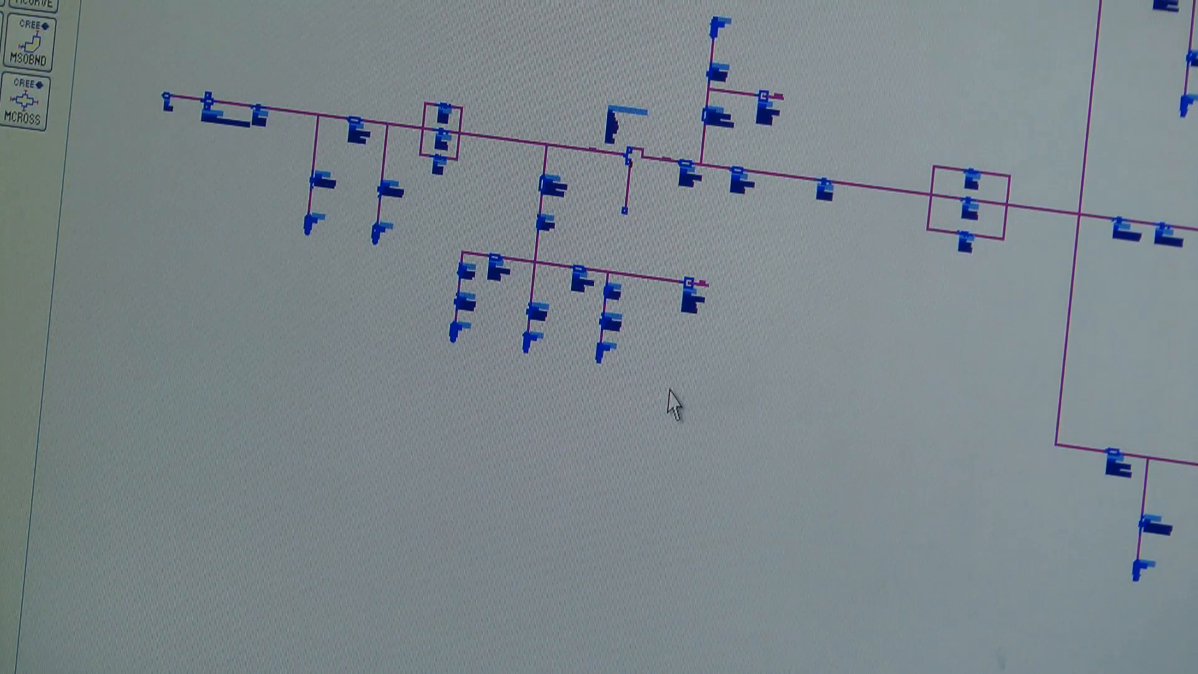
mouse_move(569, 367)
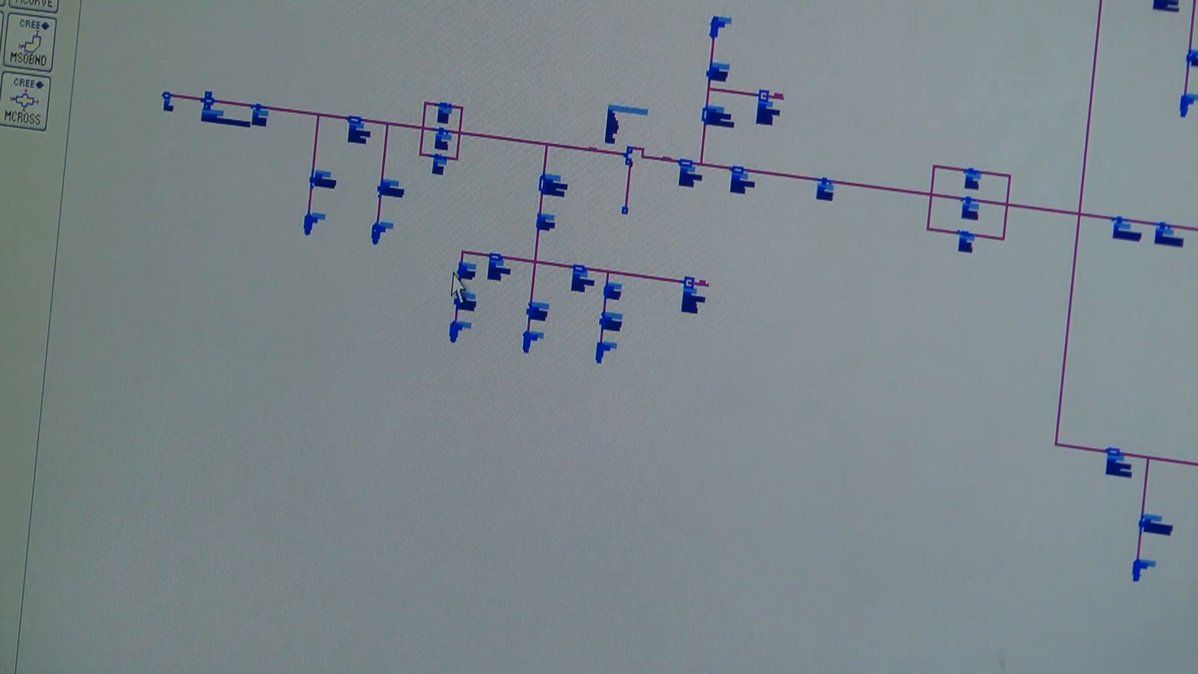
mouse_move(489, 199)
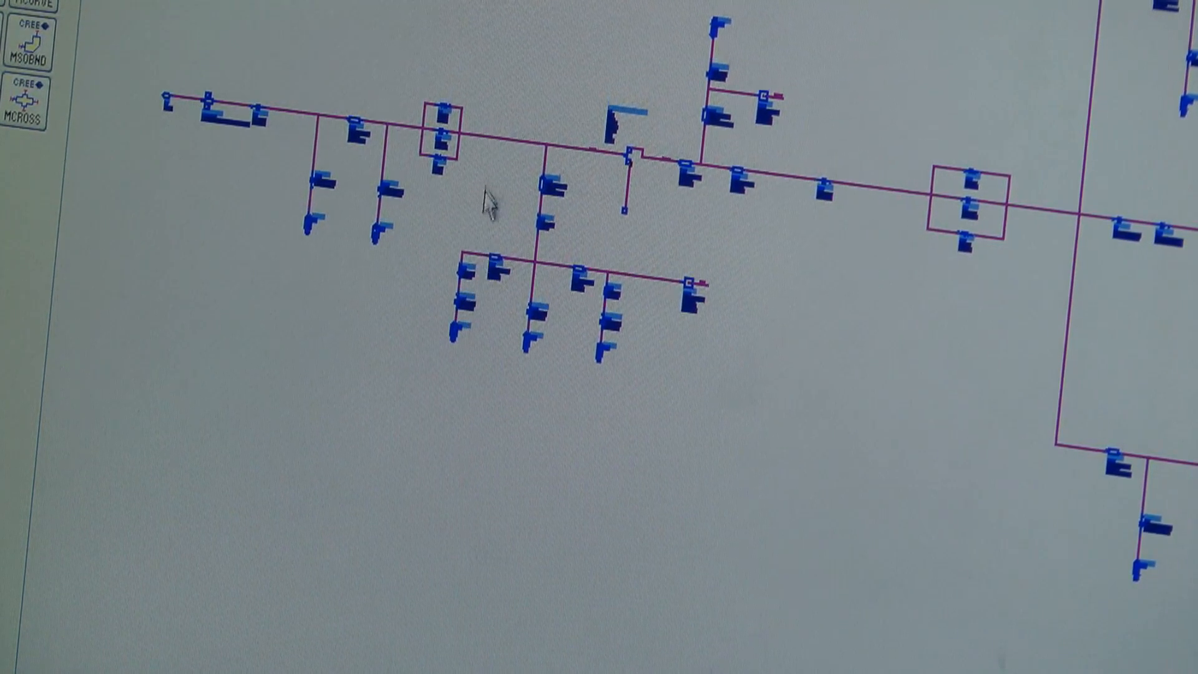
mouse_move(458, 104)
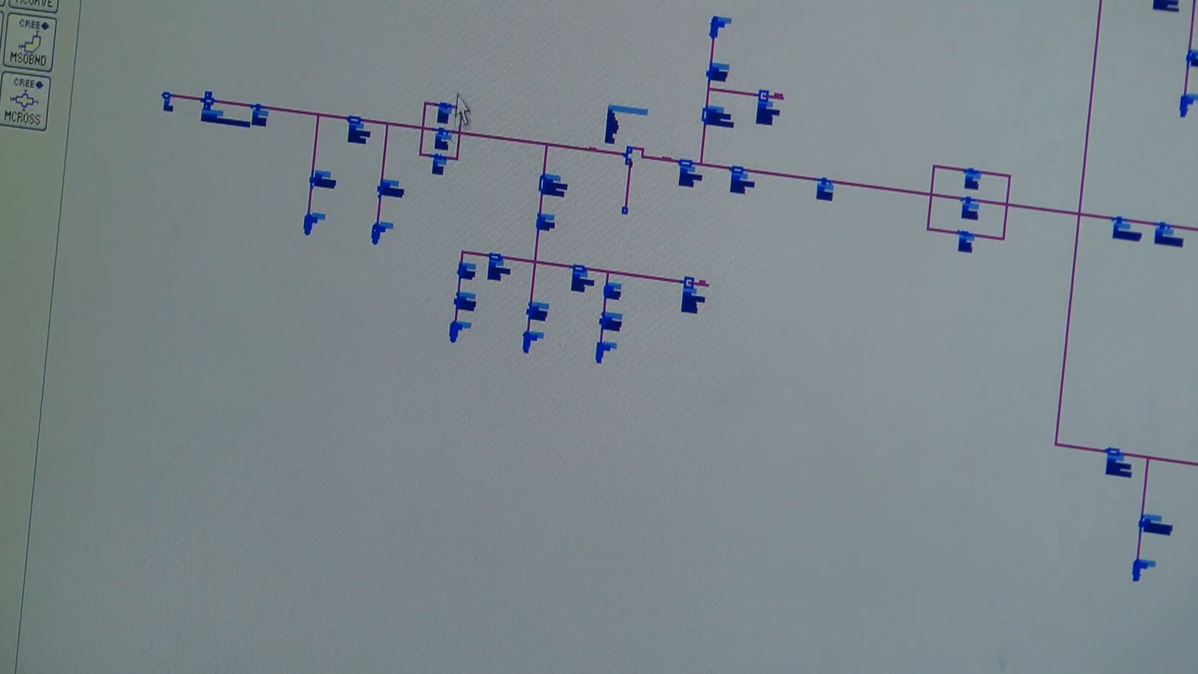
mouse_move(882, 397)
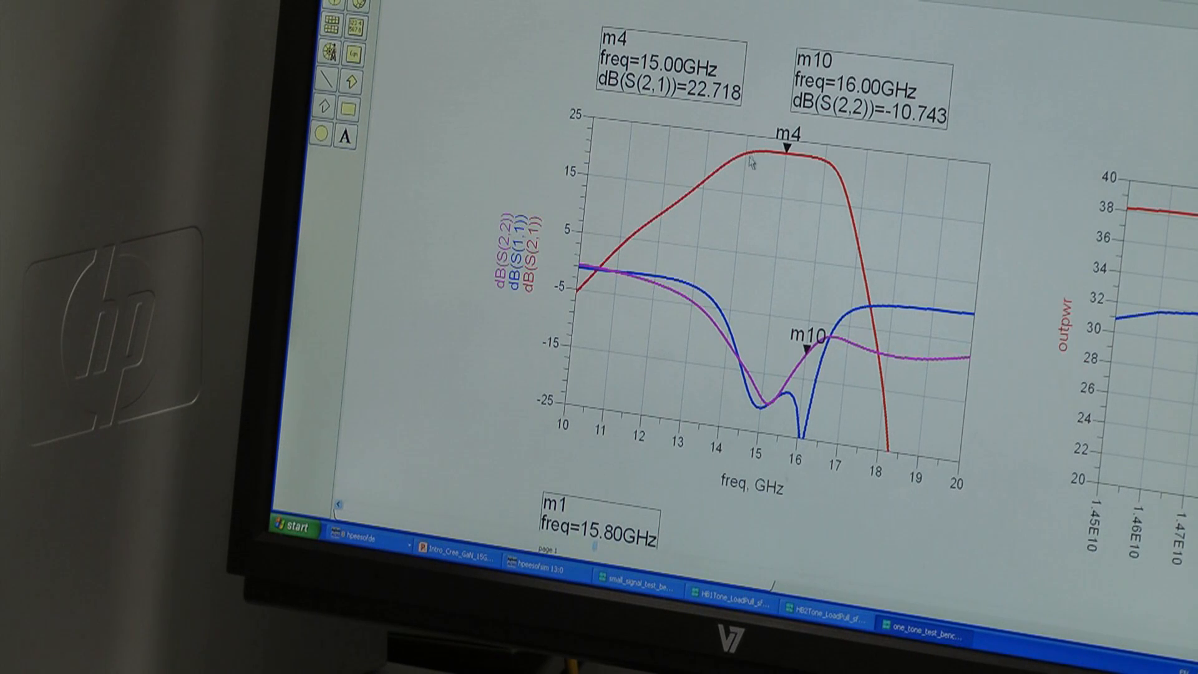
mouse_move(777, 170)
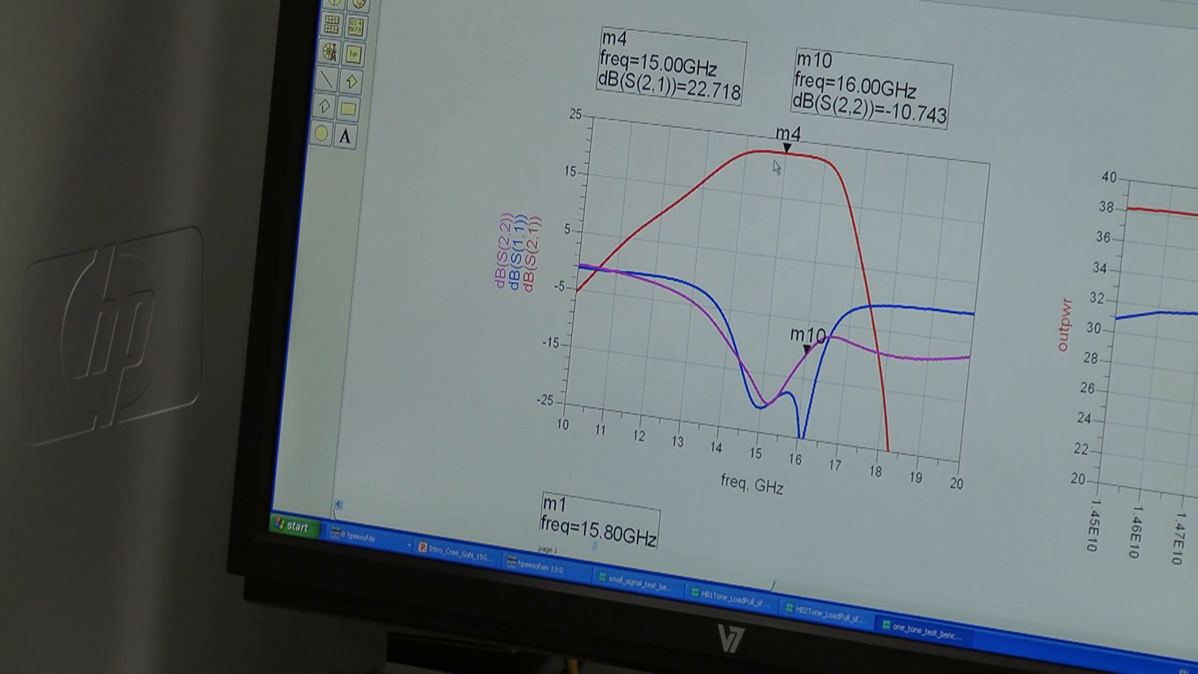
mouse_move(827, 165)
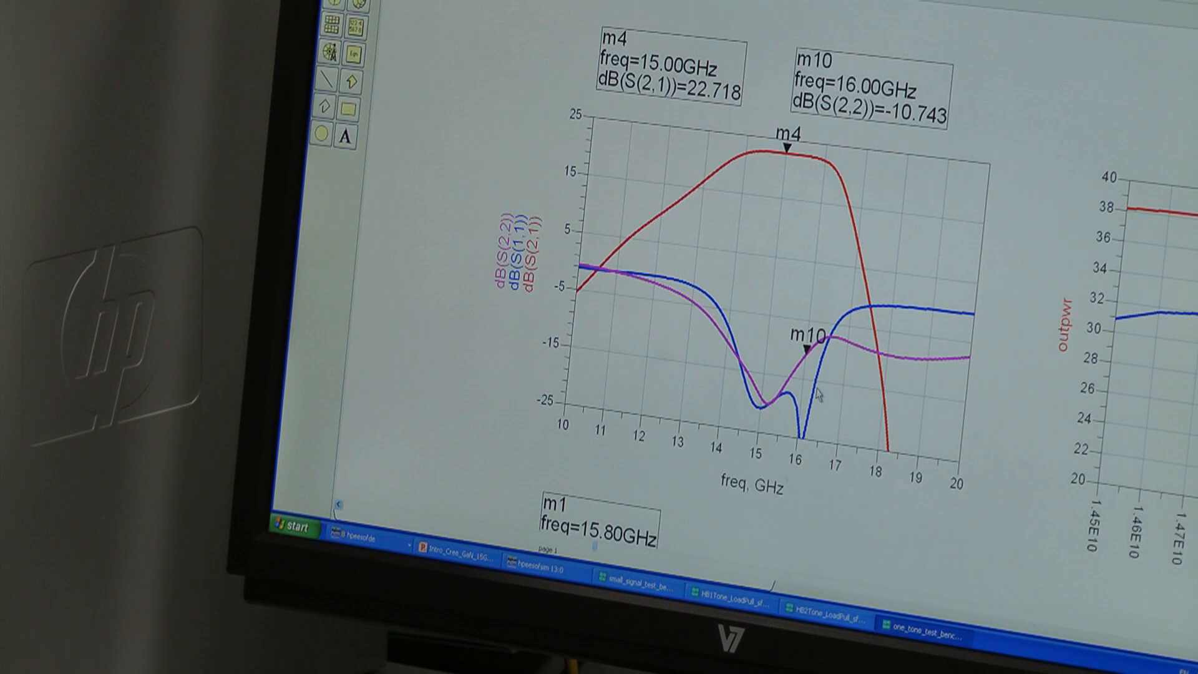
mouse_move(802, 367)
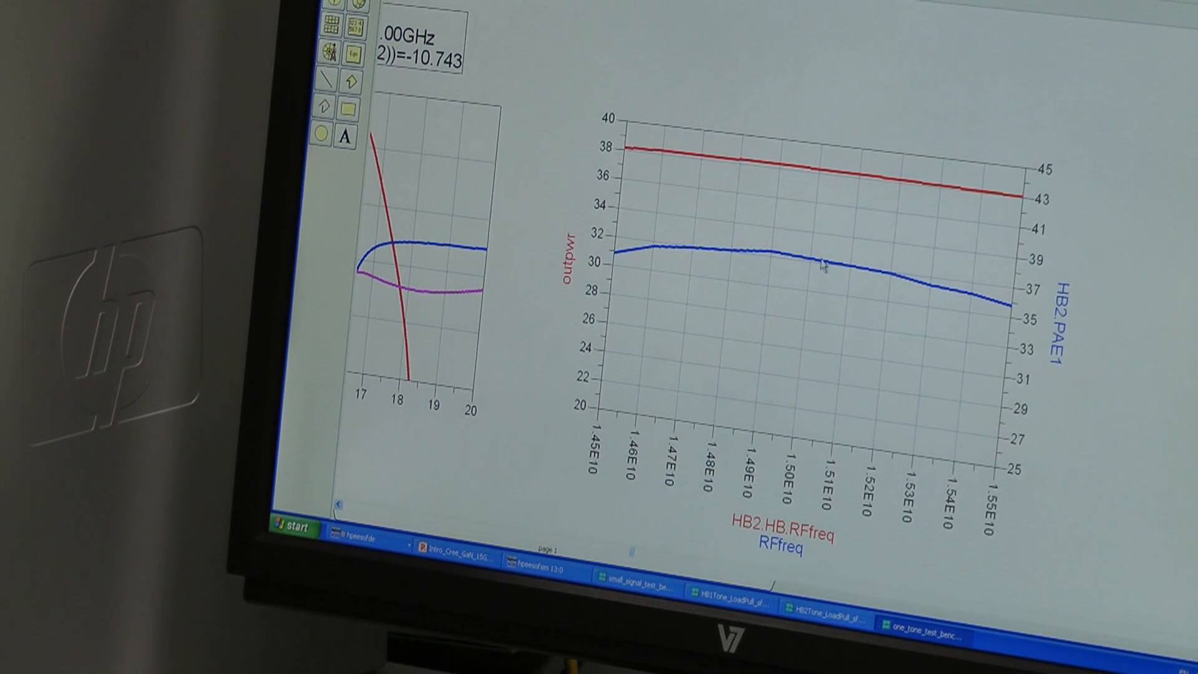
mouse_move(794, 267)
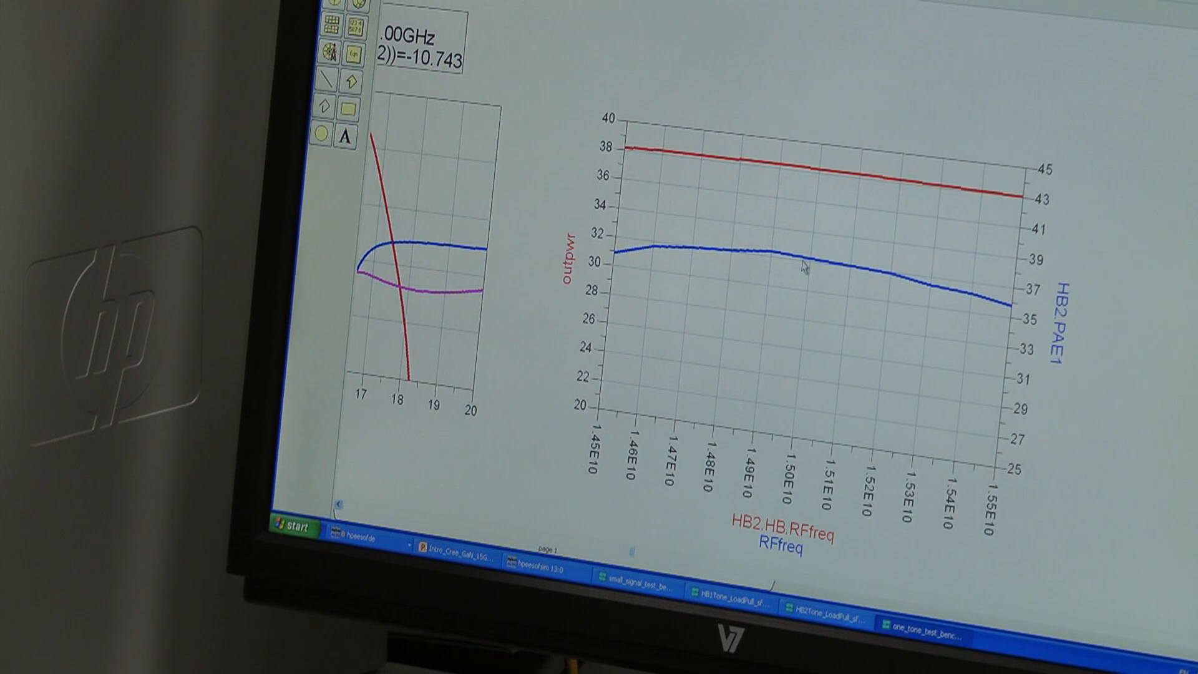
mouse_move(829, 271)
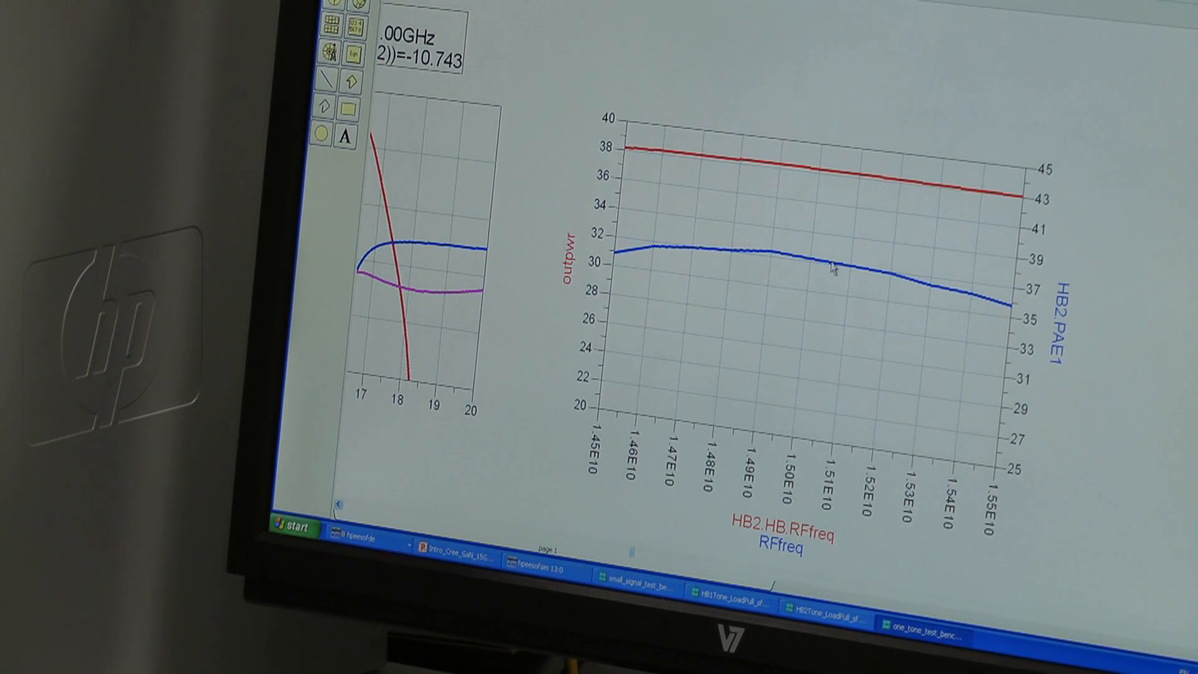
mouse_move(845, 191)
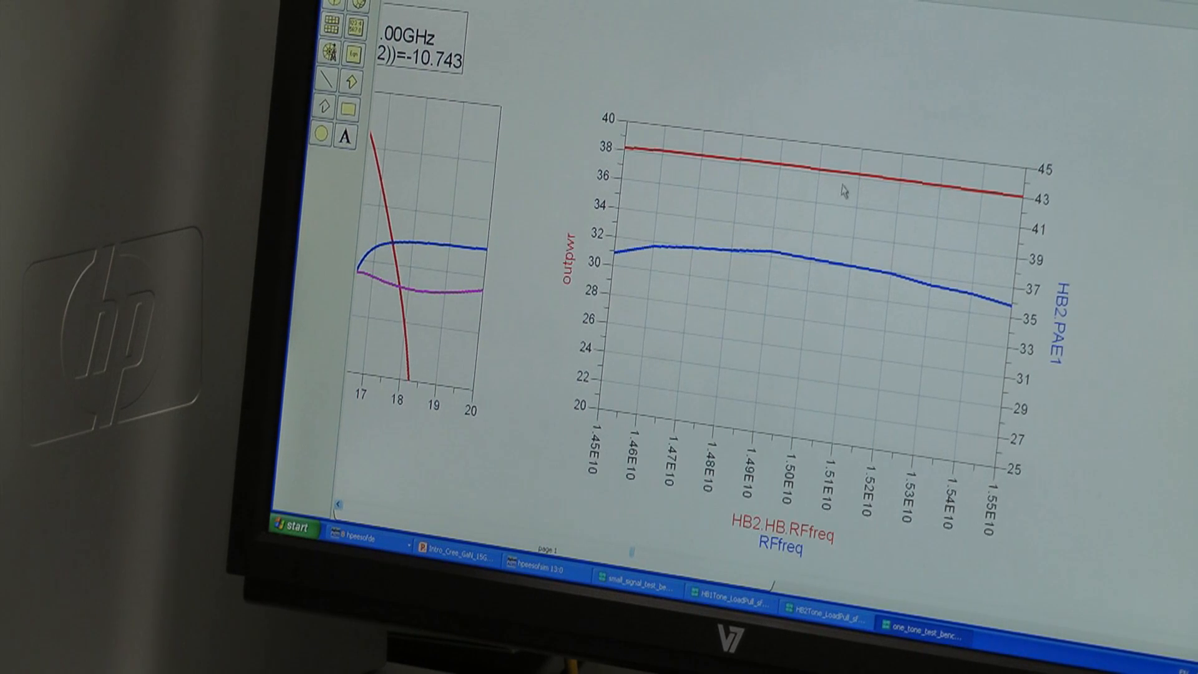
mouse_move(808, 173)
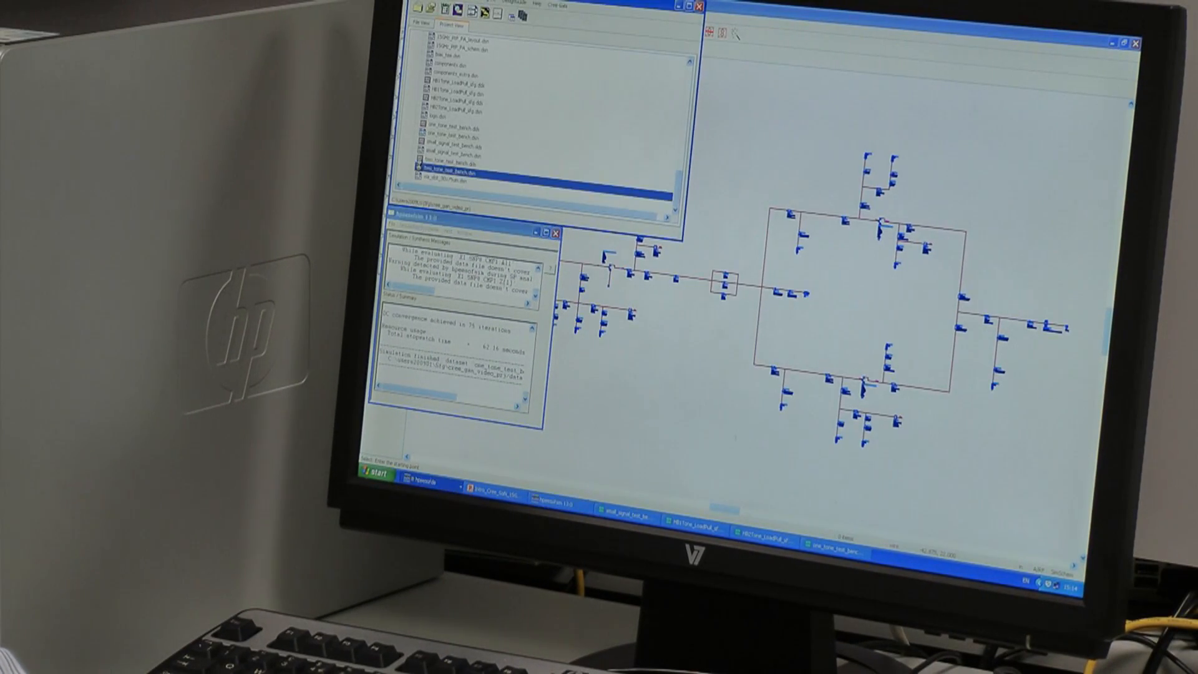
Step: Bring up the amplifier schematic from the project's file list beside the status window
double_click(450, 165)
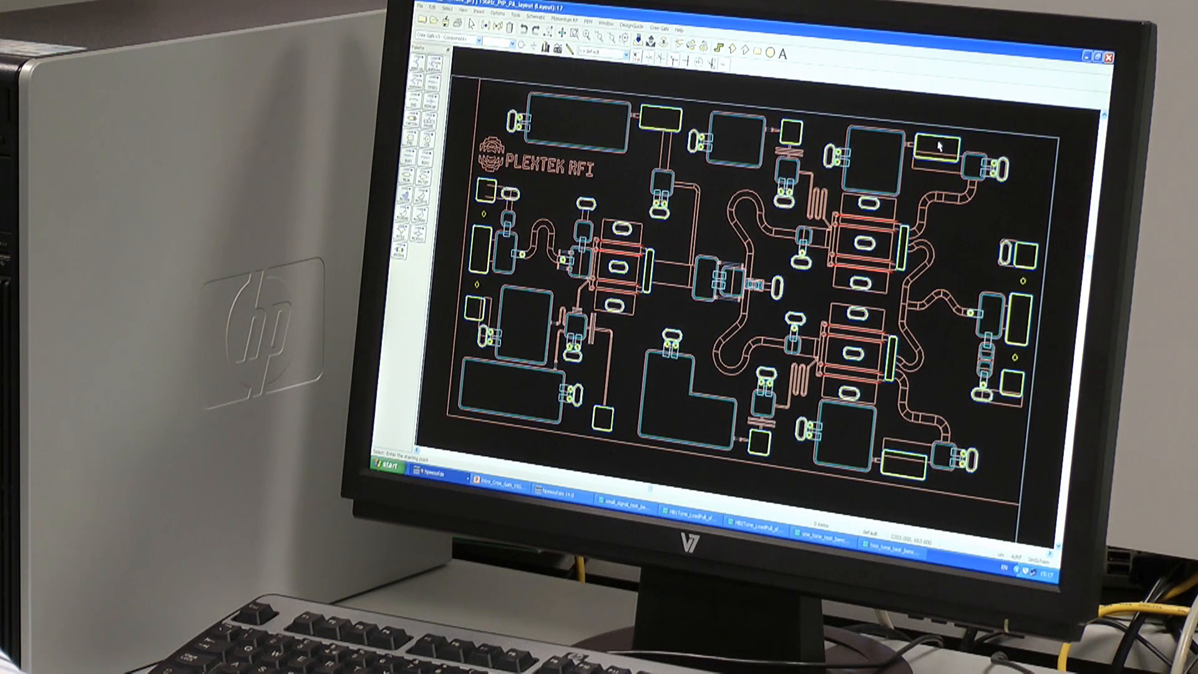
mouse_move(658, 126)
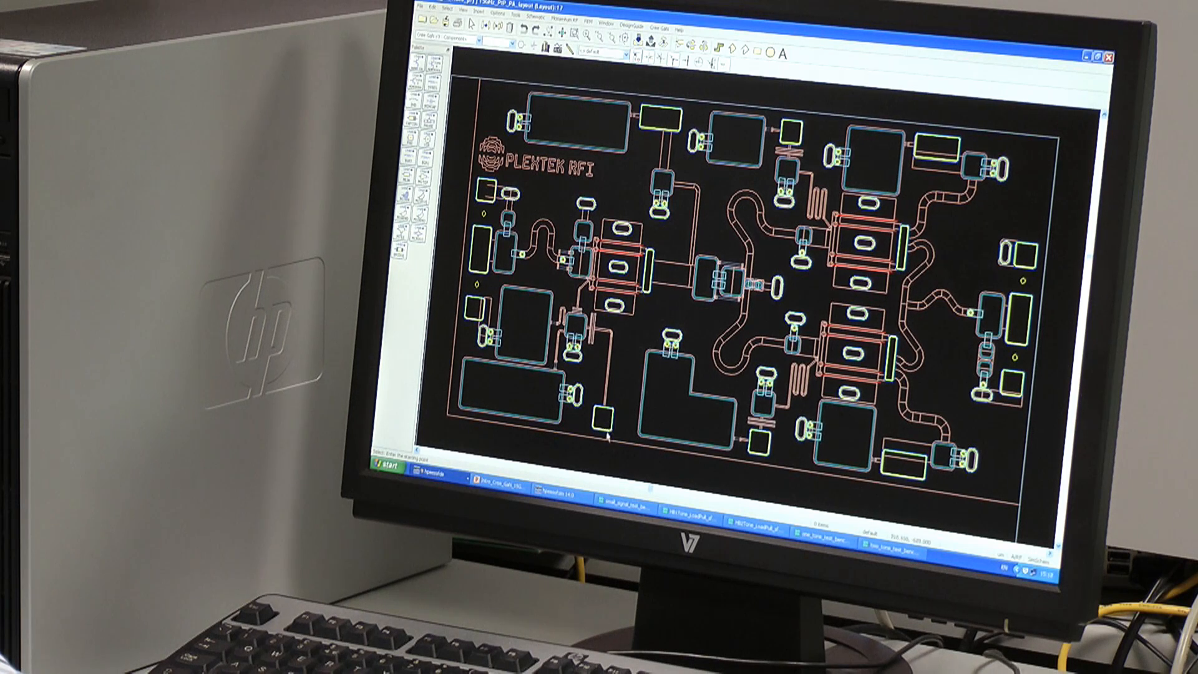
mouse_move(764, 471)
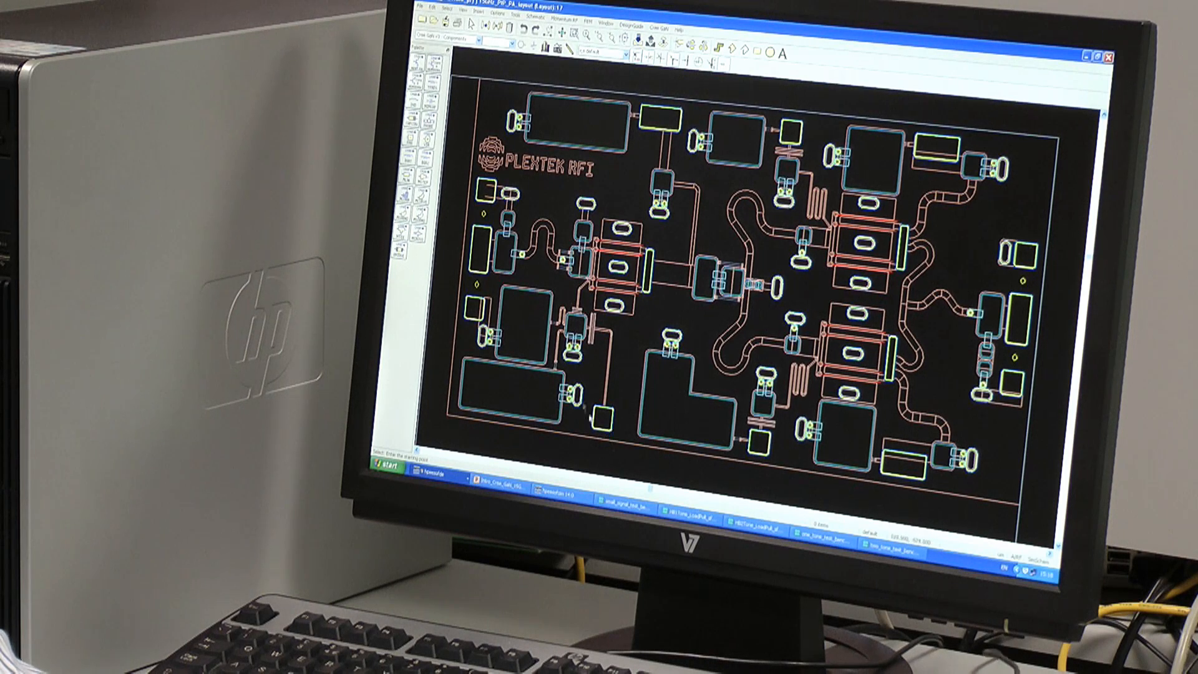
mouse_move(535, 393)
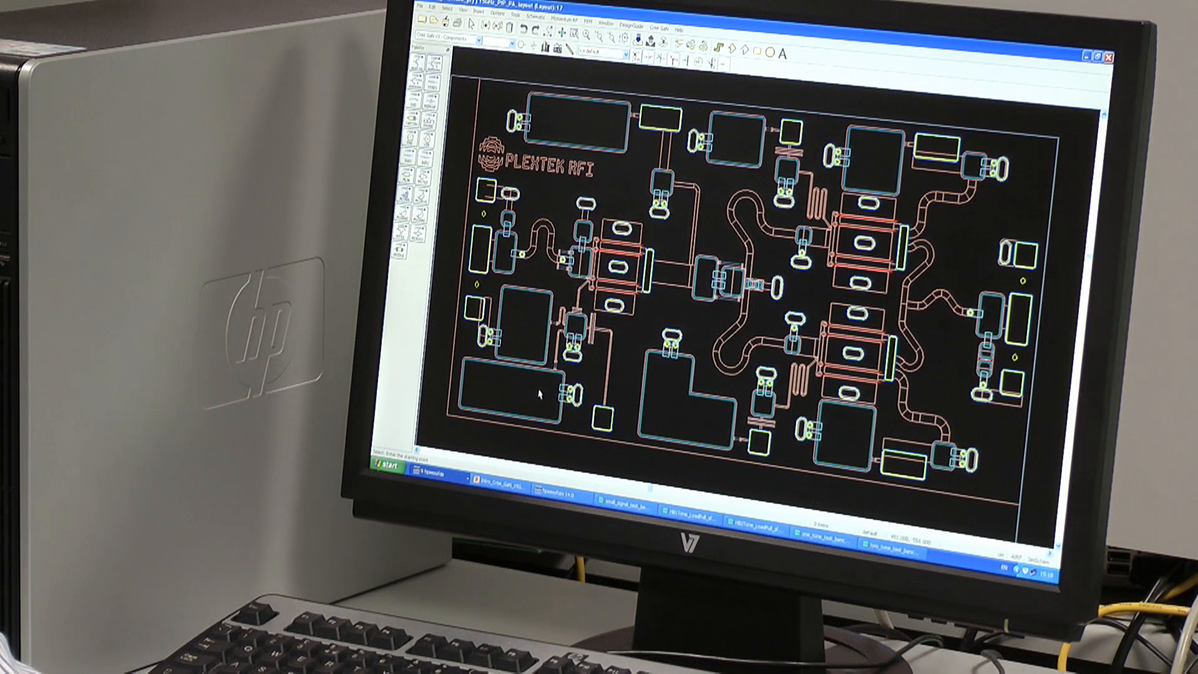